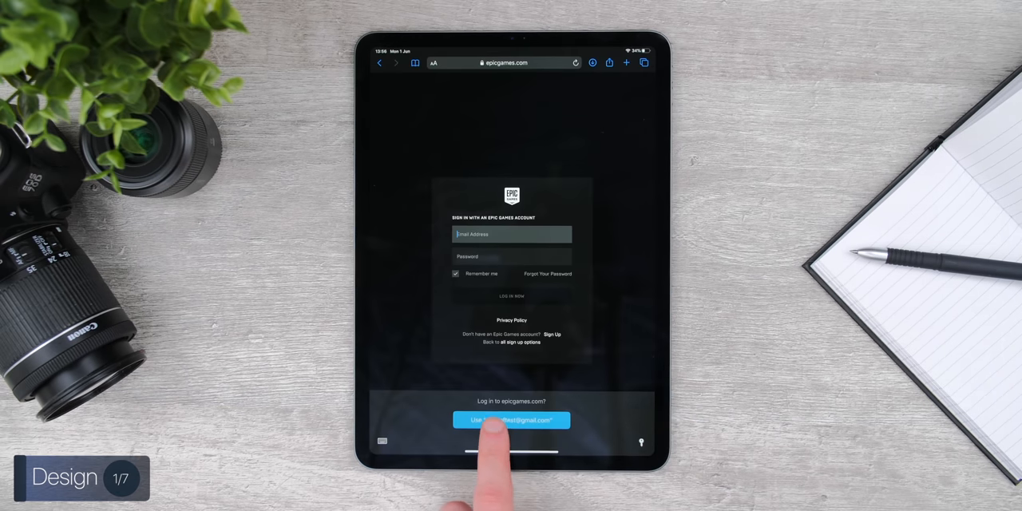
- Autofill the Epic Games sign-in form with the saved epicgames.com account from the QuickType bar
click(511, 420)
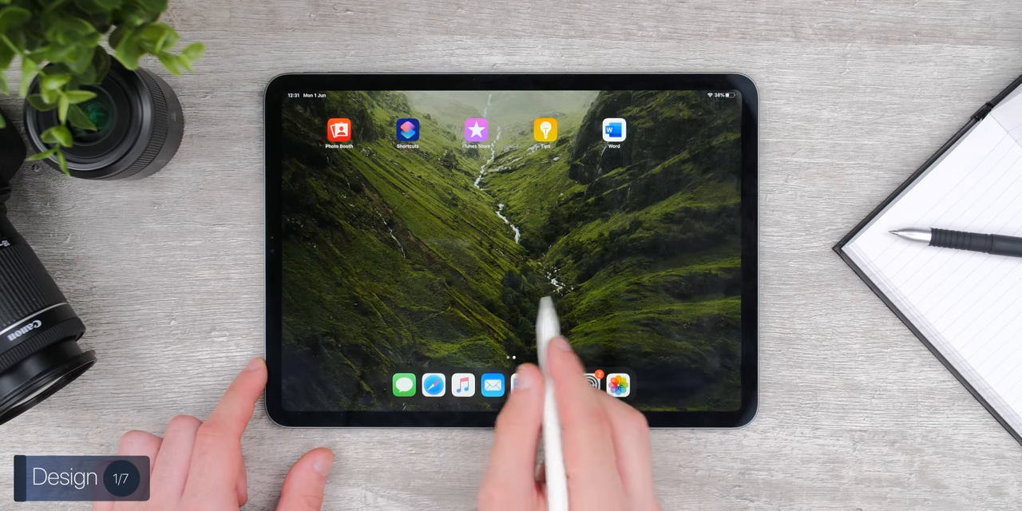
- Swipe to the next Home Screen page, the one filled with app icons
scroll(left, 3)
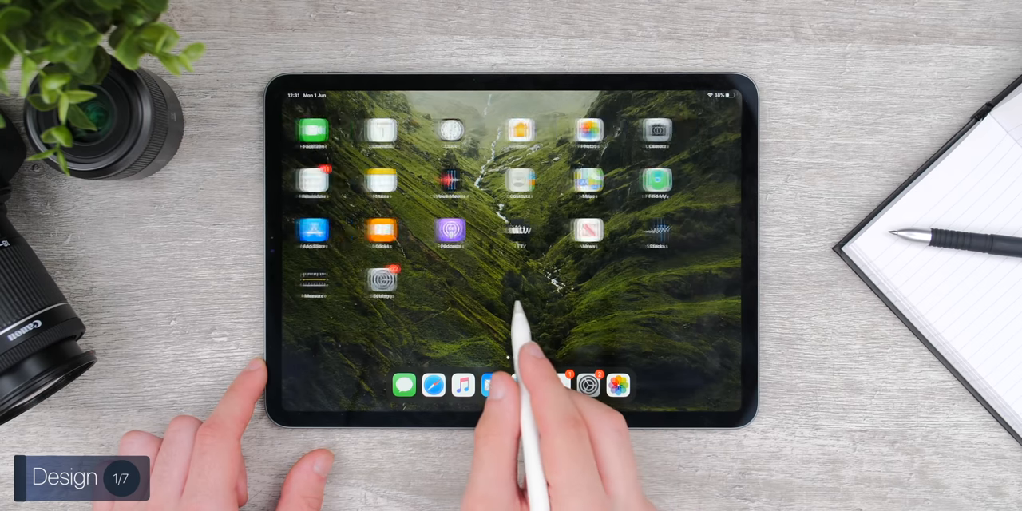